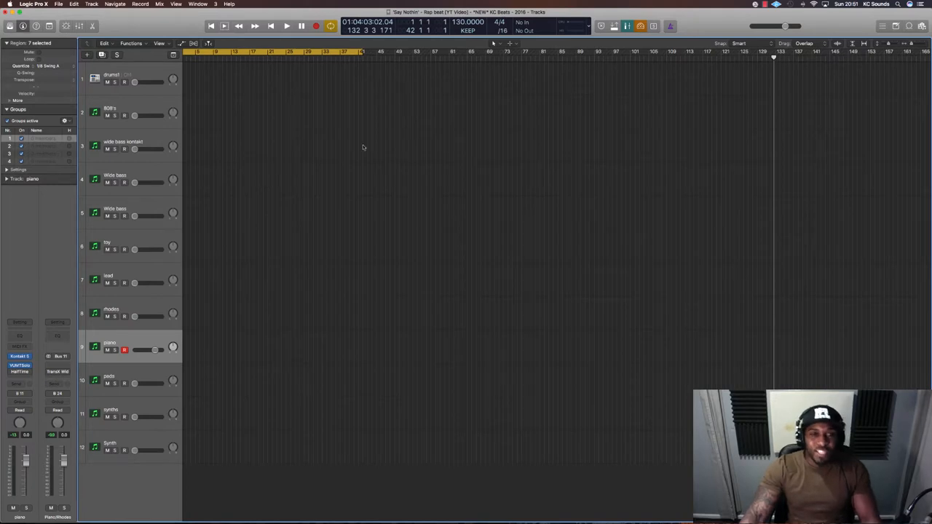
pyautogui.moveTo(301, 190)
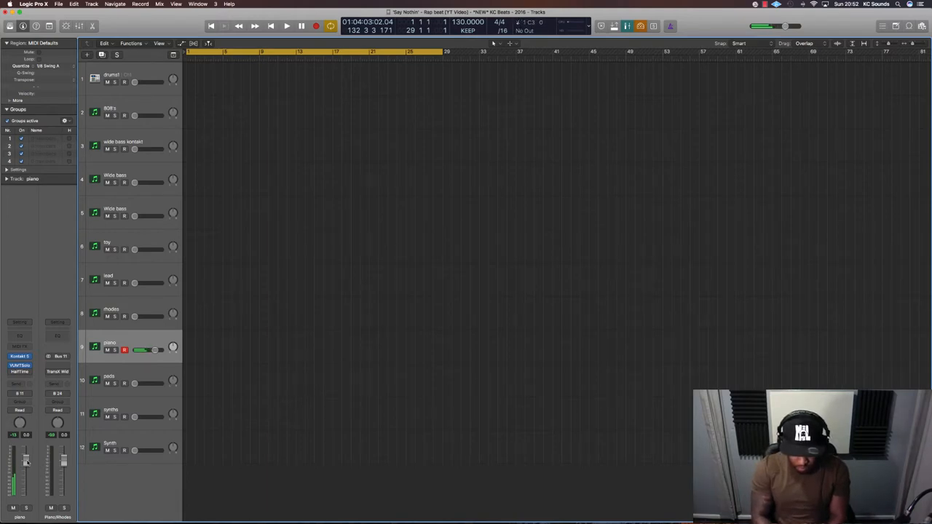
# Record a short piano MIDI part at bar 1 of the piano track, then stop.
pyautogui.click(286, 26)
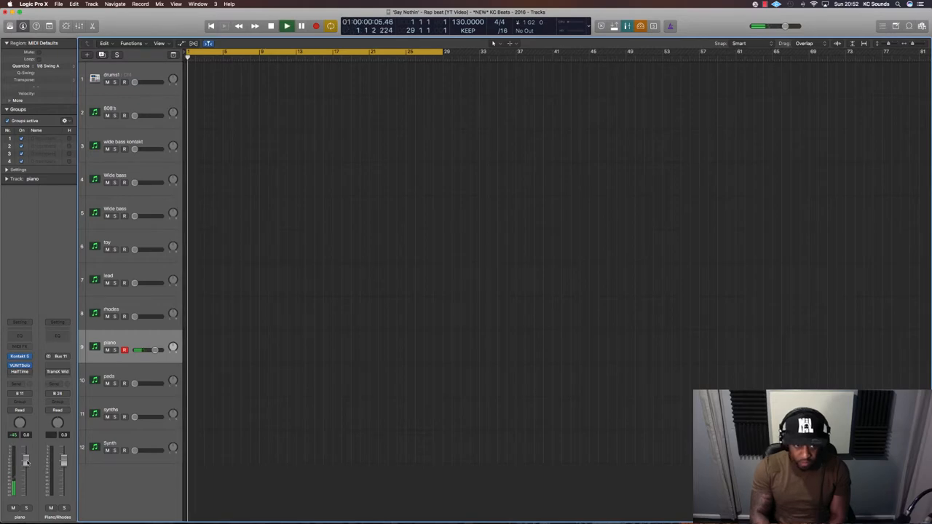
pyautogui.click(271, 26)
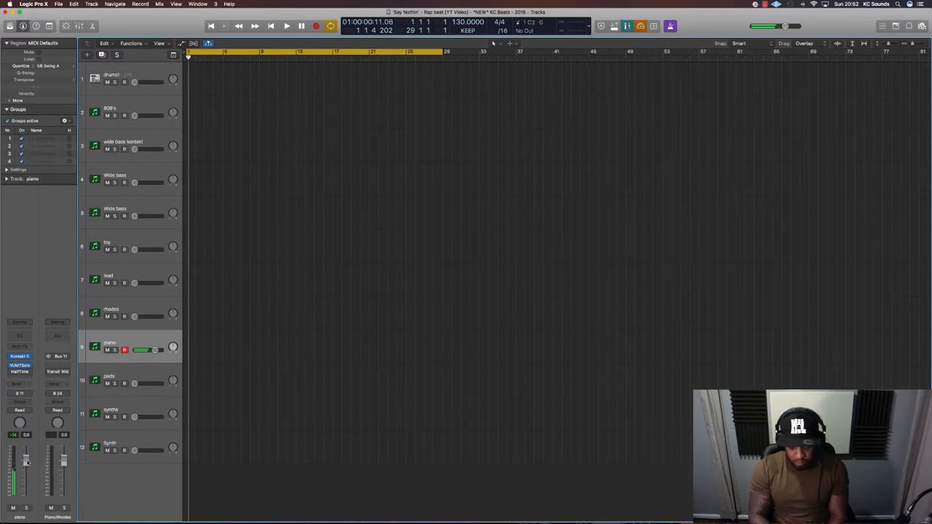
pyautogui.click(286, 27)
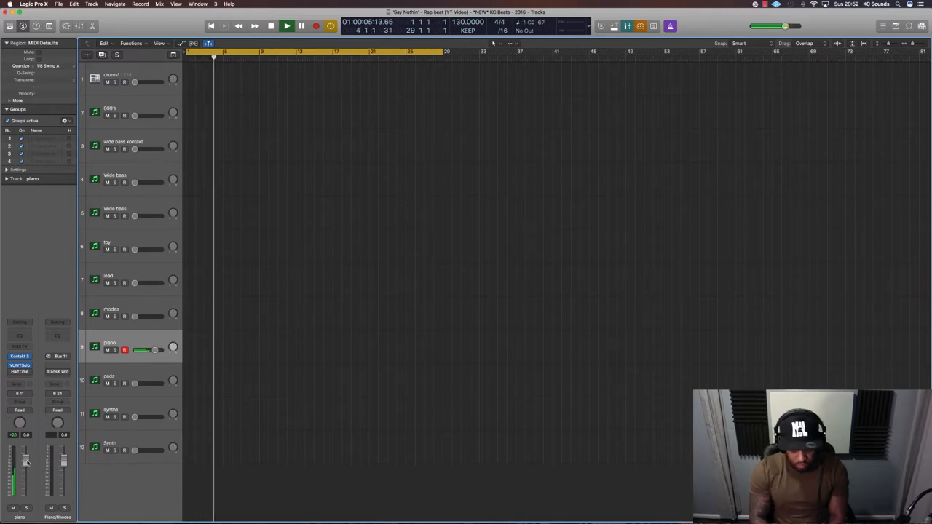
pyautogui.click(271, 27)
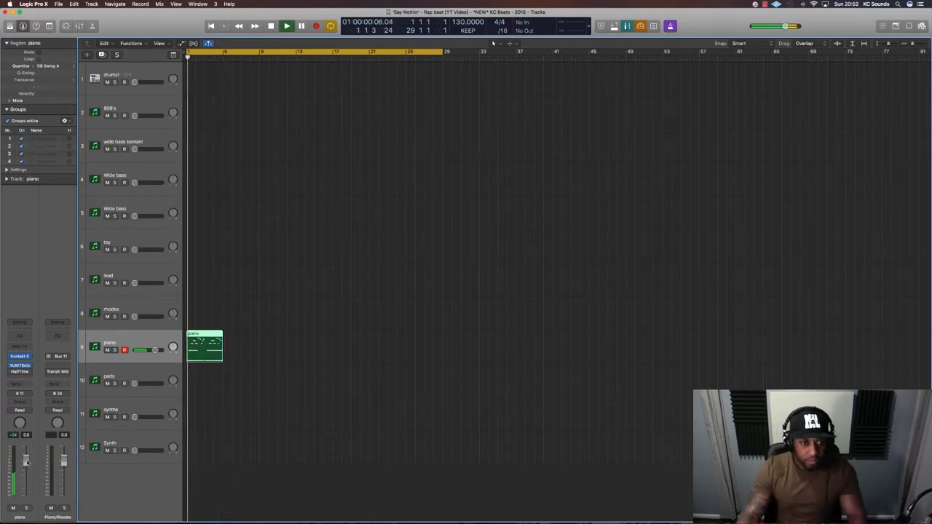
# Loop the piano region so it repeats across the whole arrangement.
pyautogui.moveTo(204, 346); pyautogui.dragTo(241, 346)
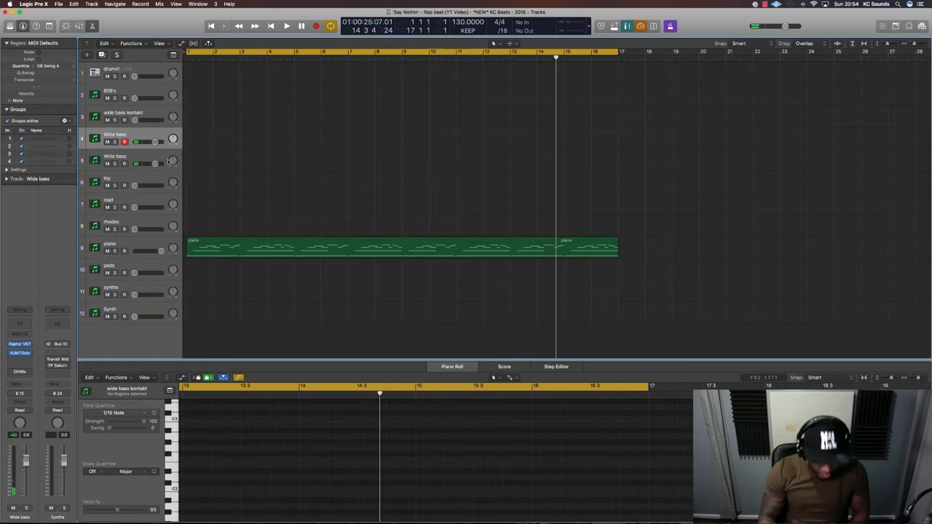
# Record a White bass part running the same length as the piano loop.
pyautogui.click(285, 26)
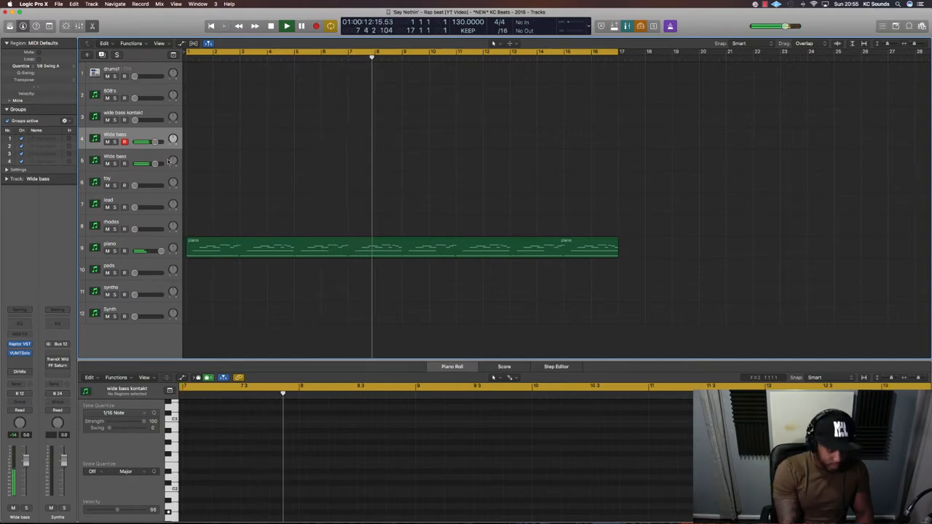
pyautogui.click(286, 26)
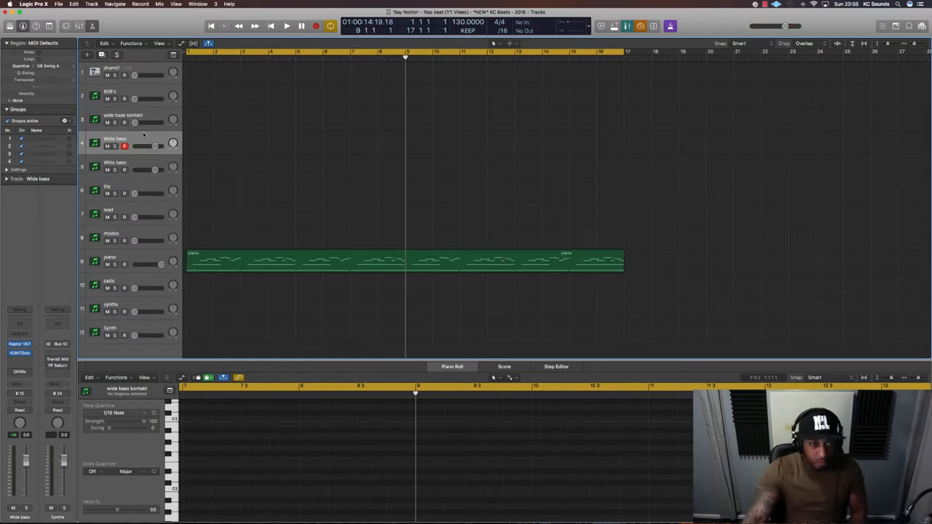
pyautogui.click(286, 26)
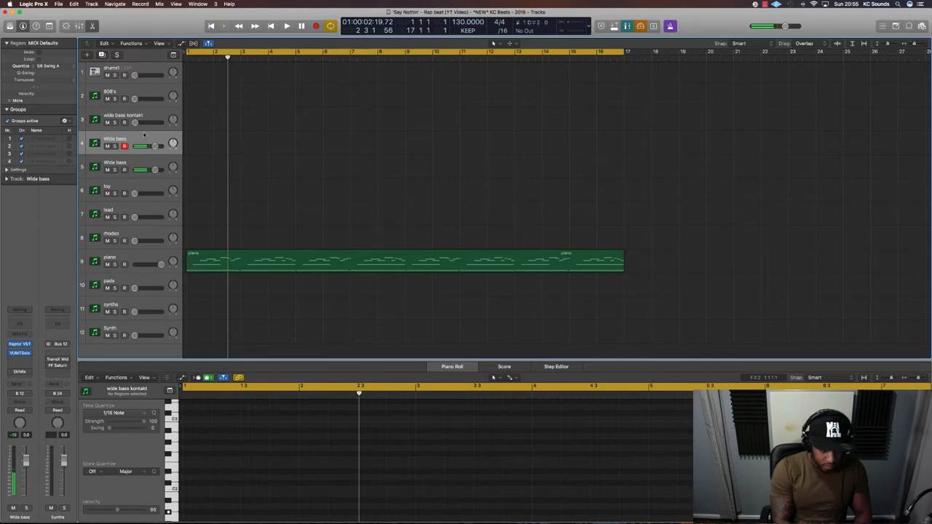
pyautogui.click(285, 26)
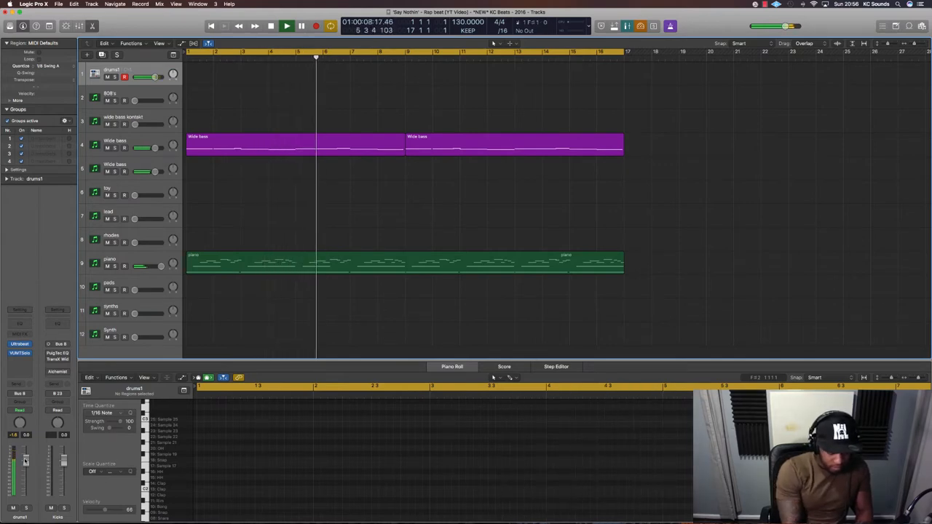
# Record a drum pattern covering roughly the first half of the arrangement.
pyautogui.click(286, 26)
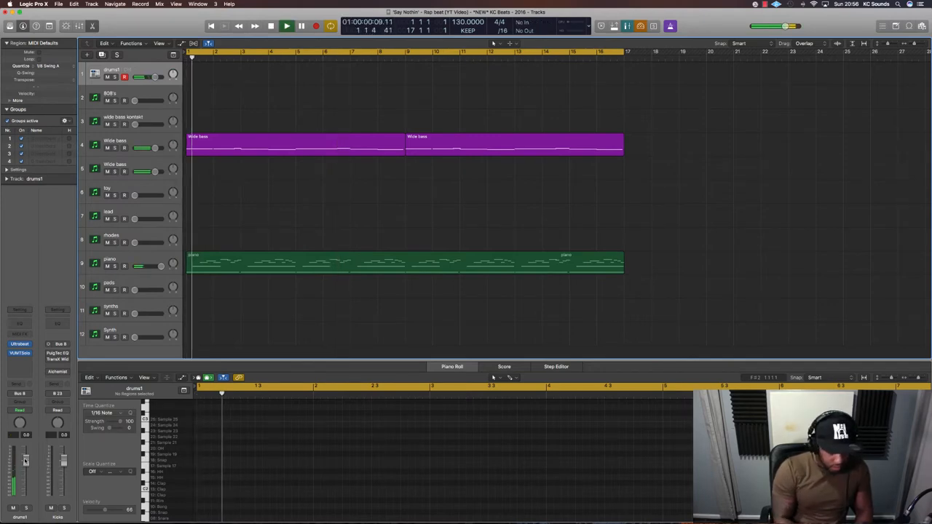
pyautogui.click(285, 26)
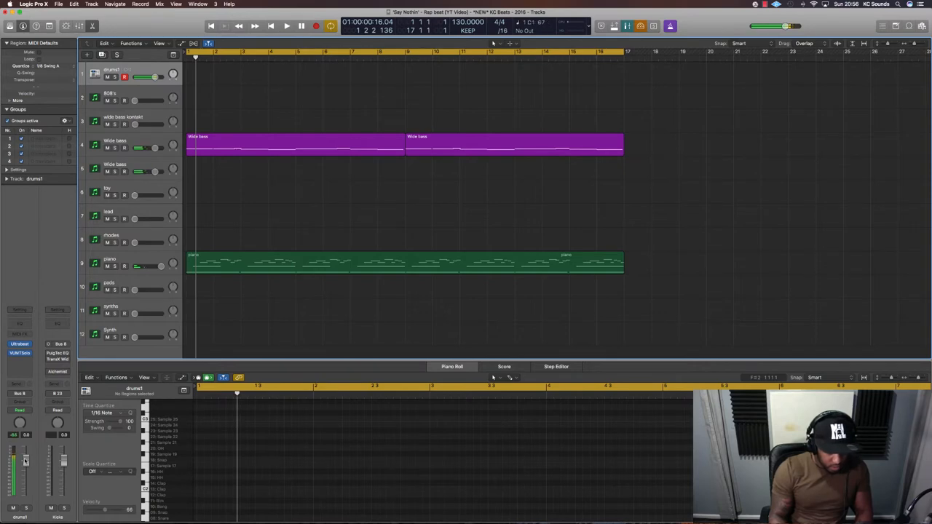
pyautogui.click(286, 26)
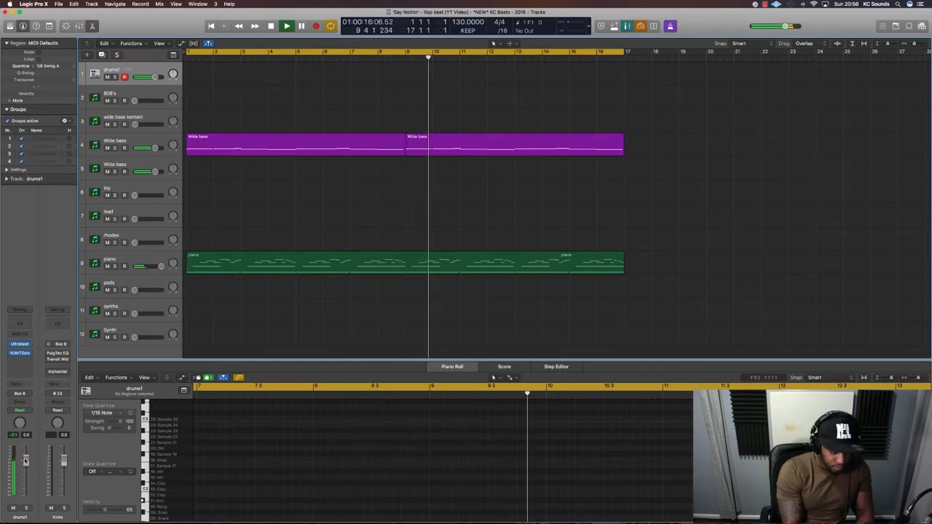
pyautogui.click(286, 26)
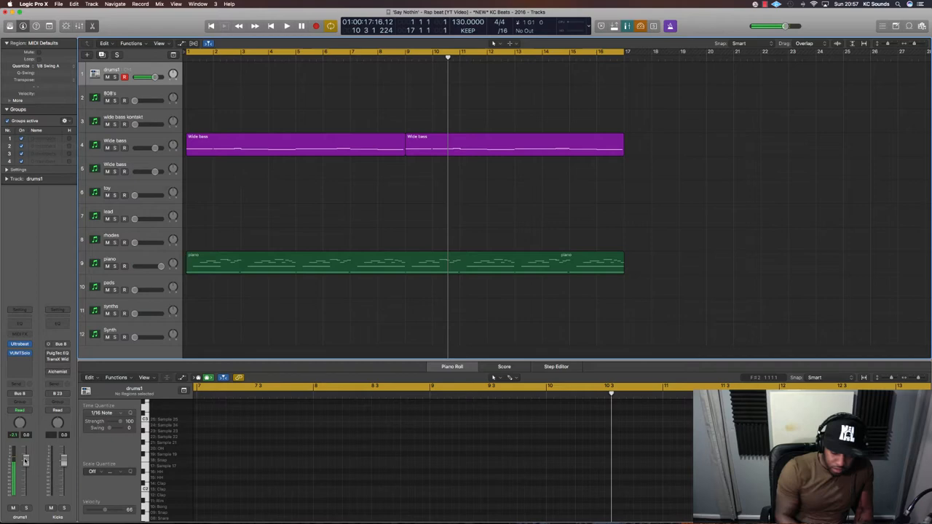
pyautogui.click(285, 26)
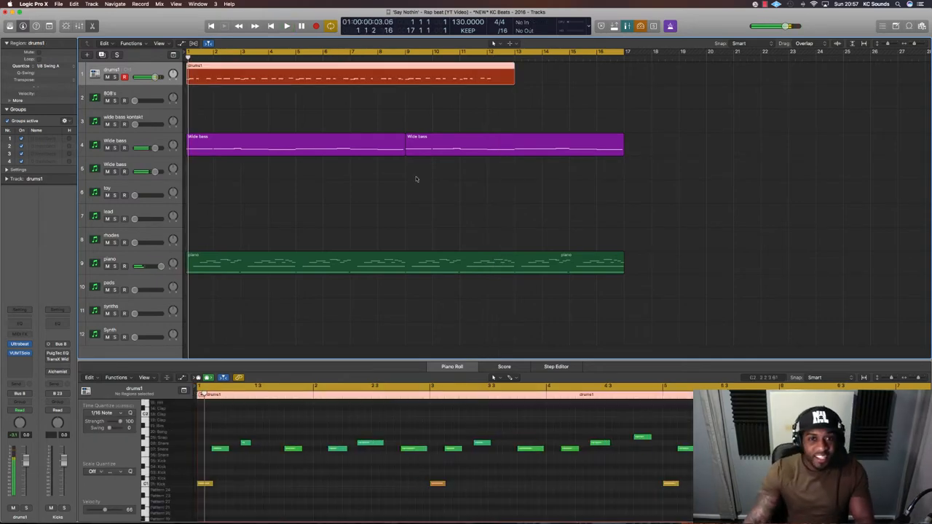
# Quantize the drum region to 1/16 and trim its end to match the first bass region.
pyautogui.click(44, 65)
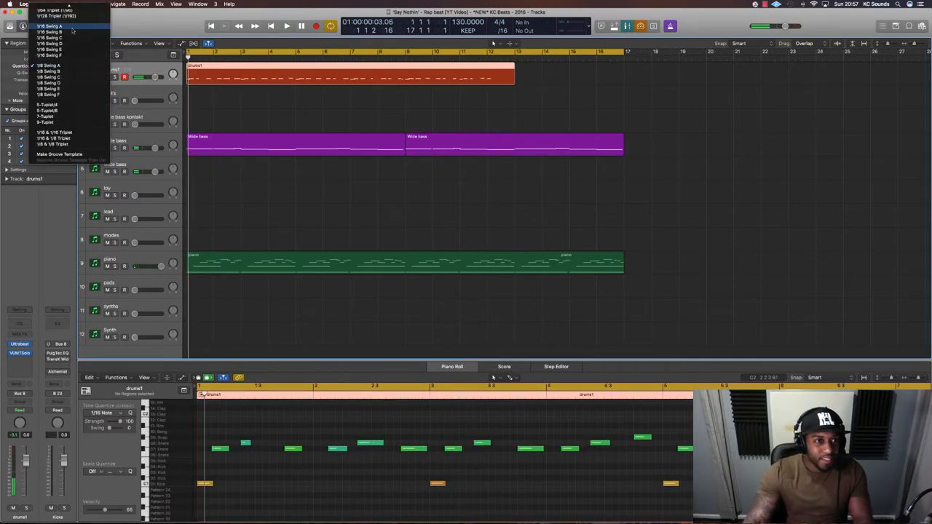
pyautogui.click(48, 27)
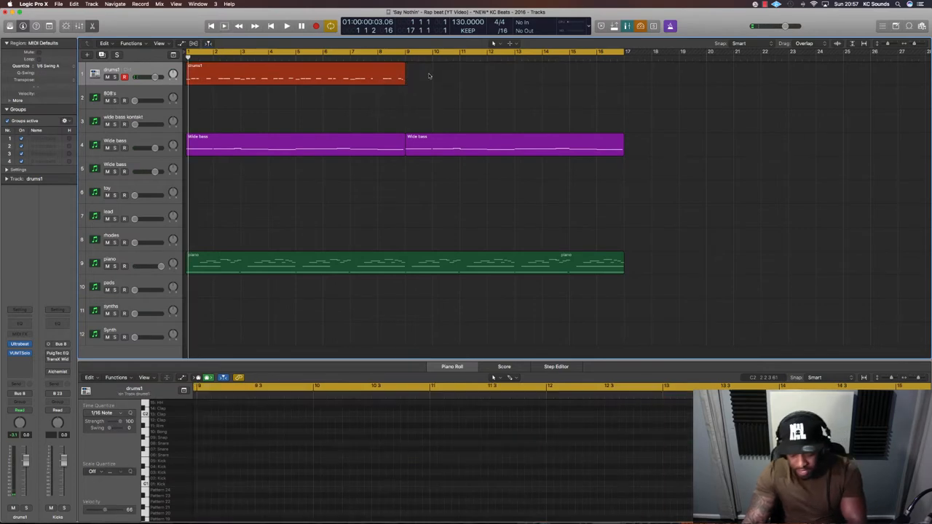
pyautogui.click(285, 26)
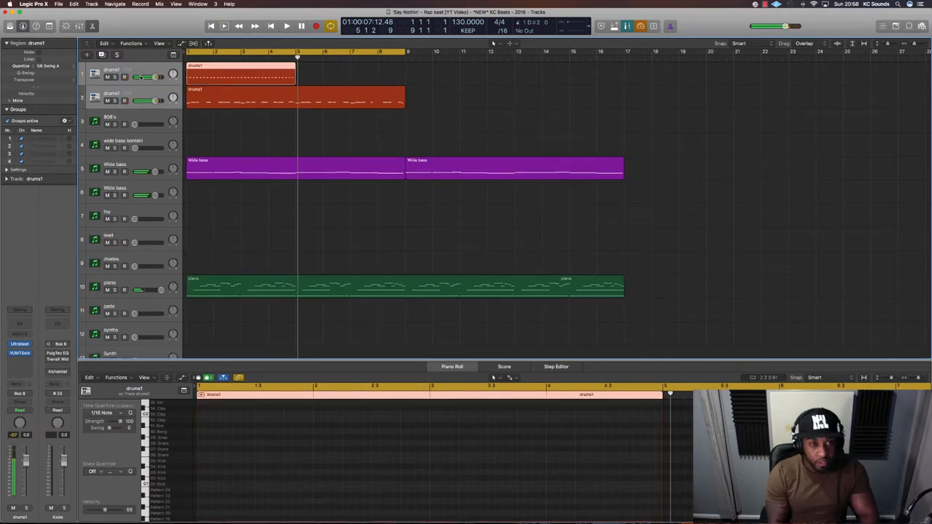
# Audition the drum pattern and copy the short drumkit region right after itself.
pyautogui.click(285, 26)
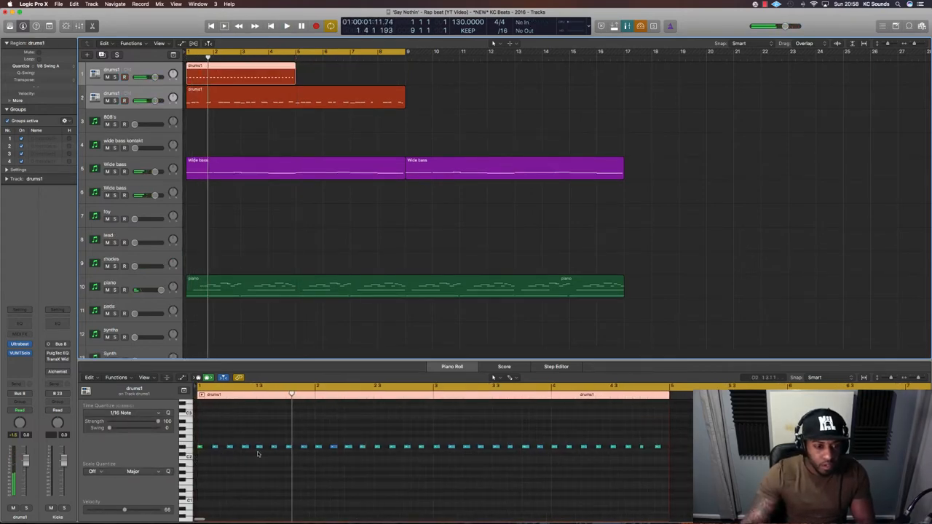
pyautogui.click(282, 447)
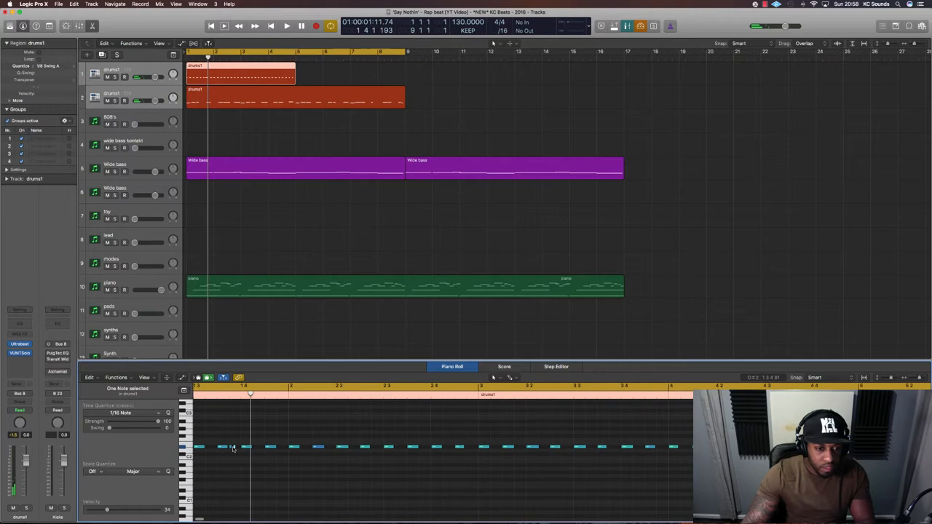
pyautogui.click(285, 26)
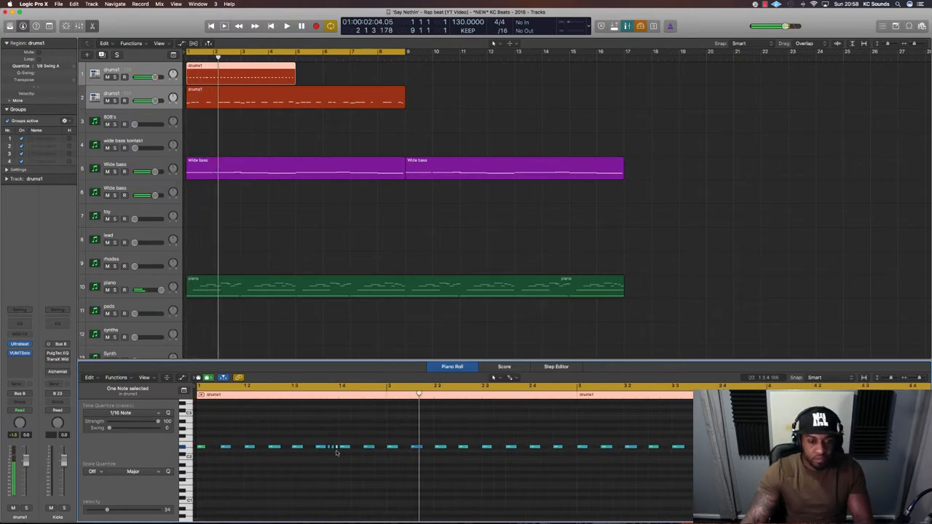
pyautogui.click(332, 446)
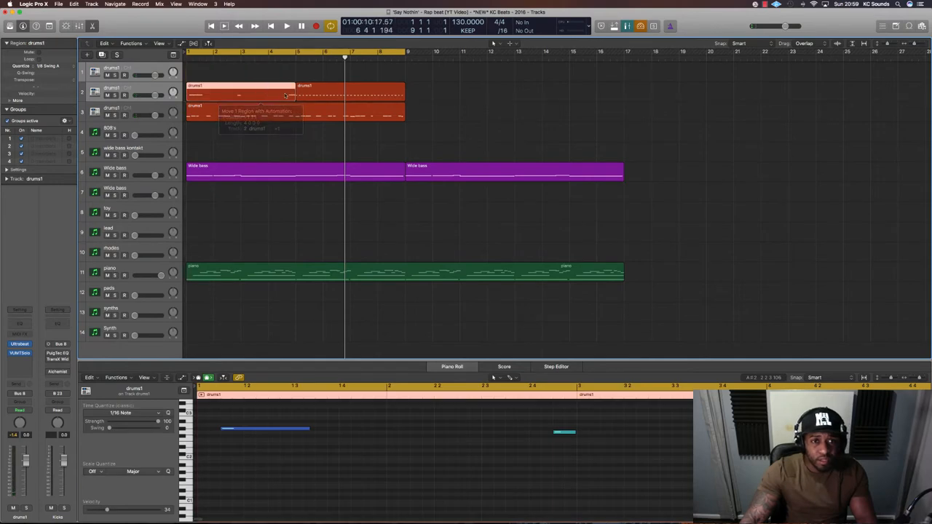
# Move the second drum region onto the first drum track and drop the opening bass region.
pyautogui.moveTo(284, 95); pyautogui.dragTo(356, 95)
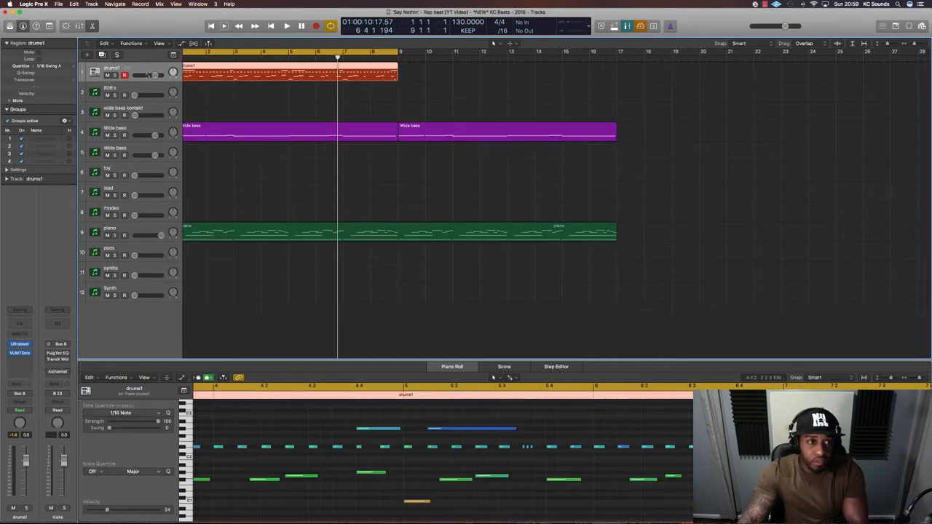
pyautogui.click(286, 26)
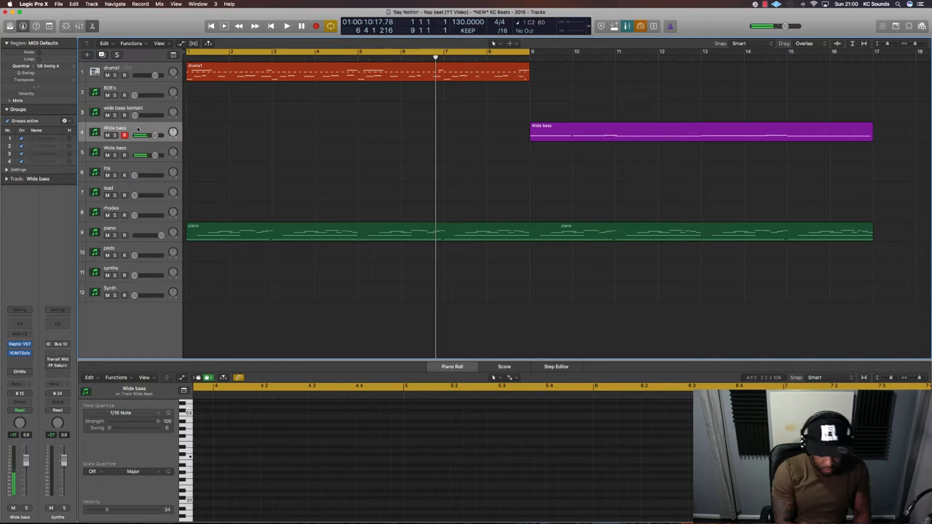
# Audition the intro from bar 1 and restore the first White bass region at the start.
pyautogui.click(285, 26)
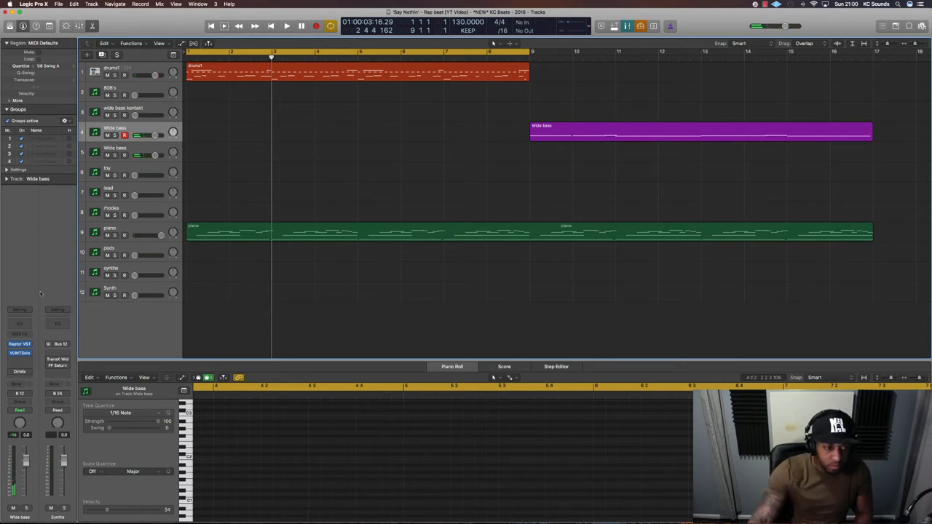
pyautogui.click(21, 354)
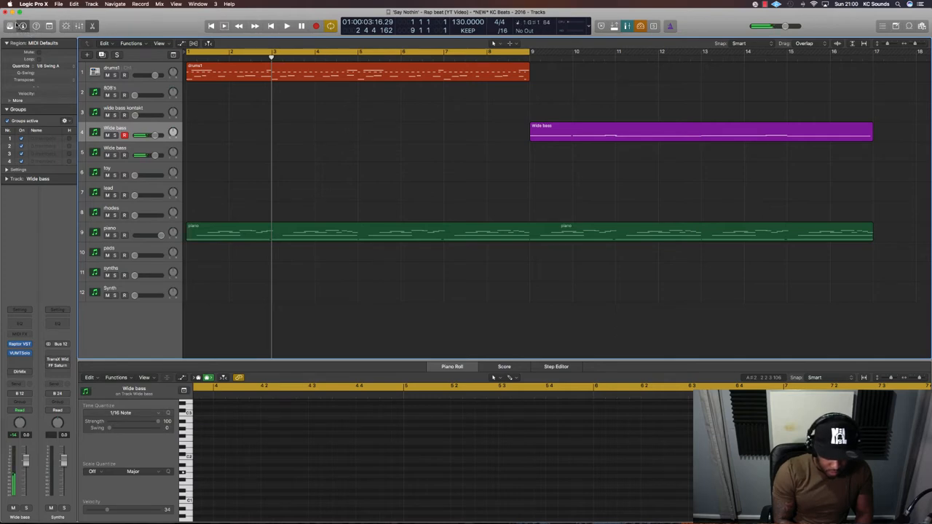
pyautogui.click(286, 27)
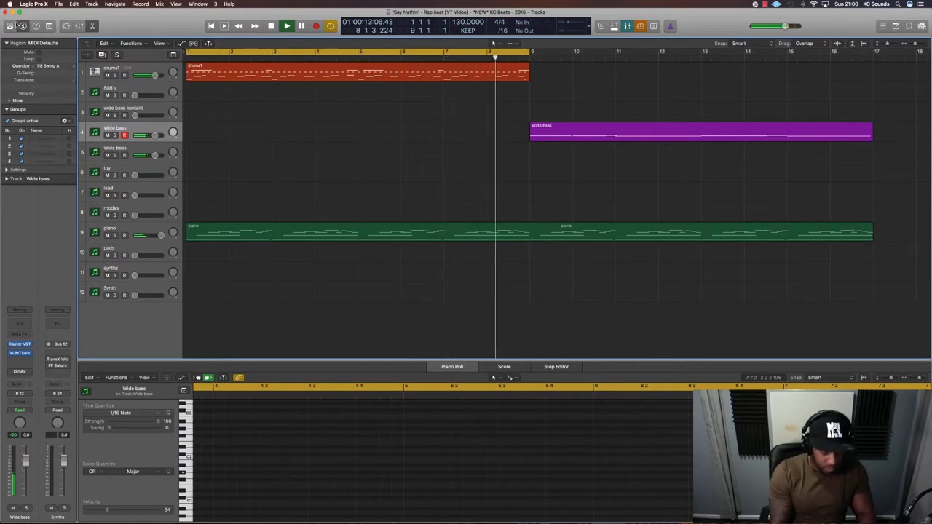
pyautogui.click(286, 26)
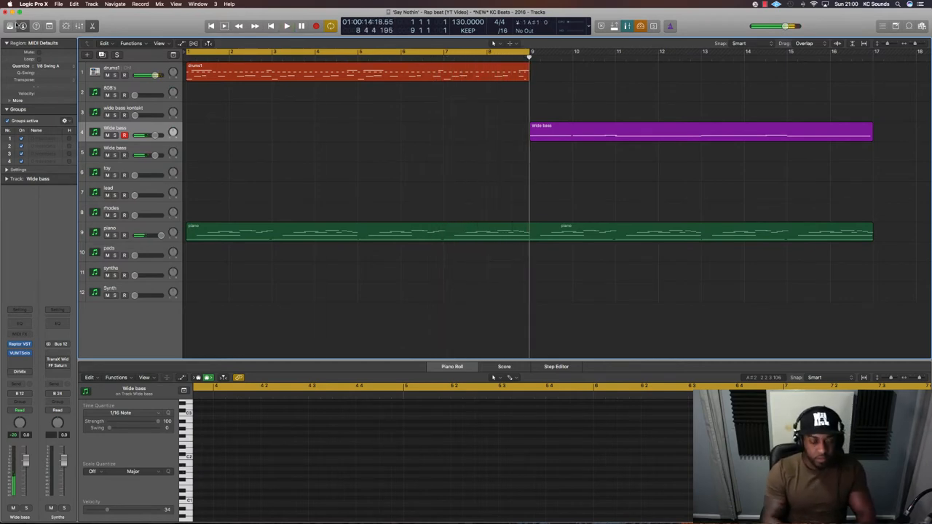
pyautogui.click(285, 26)
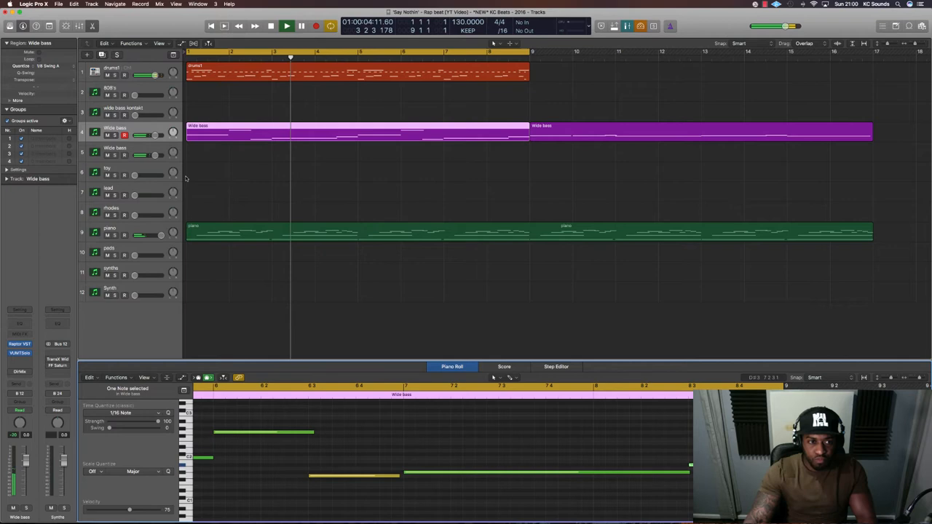
# Bring up the Ultrabeat instrument window from the drum channel strip.
pyautogui.click(117, 111)
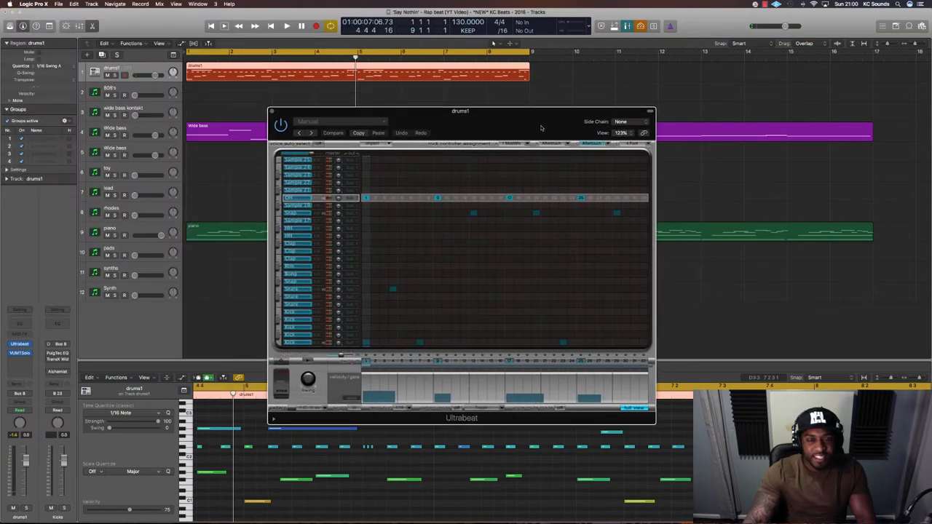
# Place the Ultrabeat pattern at bar 1 and move the drumkit region past the bass and piano.
pyautogui.moveTo(460, 111); pyautogui.dragTo(489, 151)
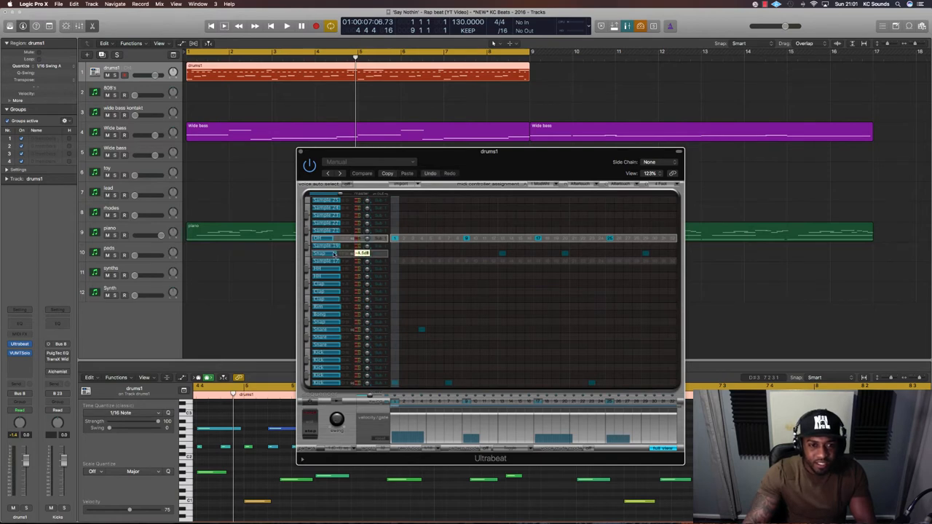
pyautogui.click(285, 26)
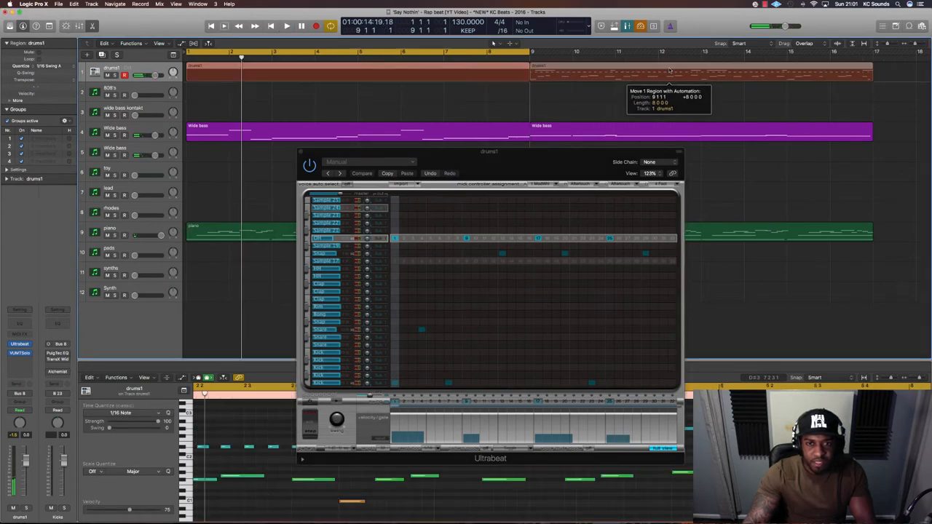
pyautogui.click(286, 26)
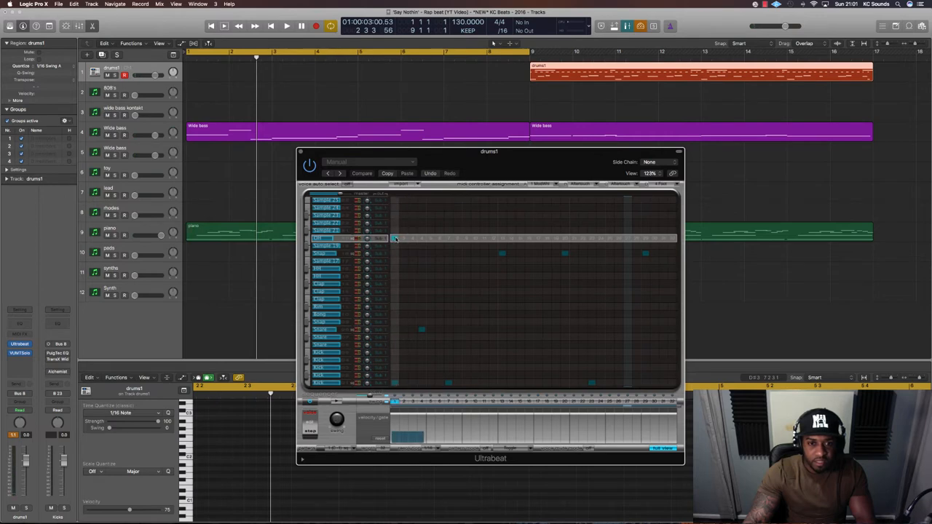
pyautogui.click(286, 26)
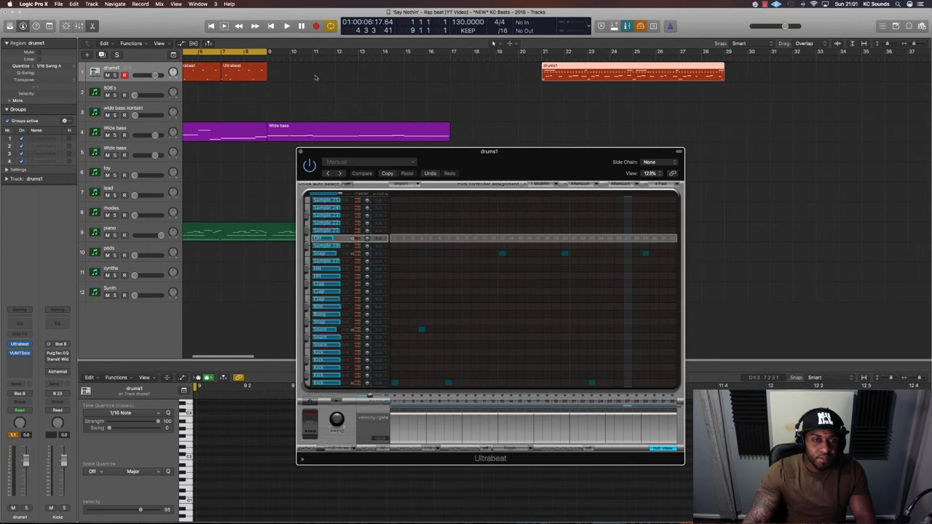
pyautogui.moveTo(489, 151); pyautogui.dragTo(623, 192)
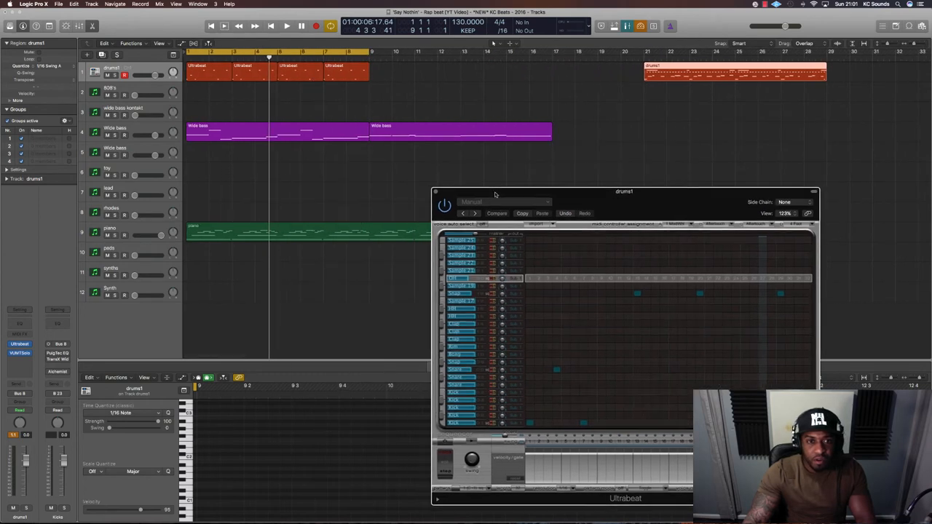
pyautogui.moveTo(624, 193); pyautogui.dragTo(583, 175)
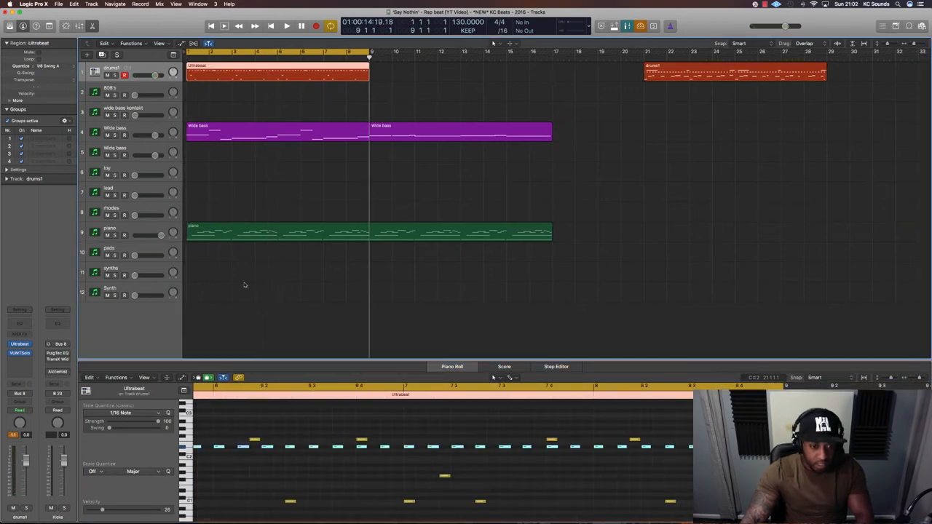
# Play the arrangement from the top, restarting playback to audition the beat.
pyautogui.click(286, 26)
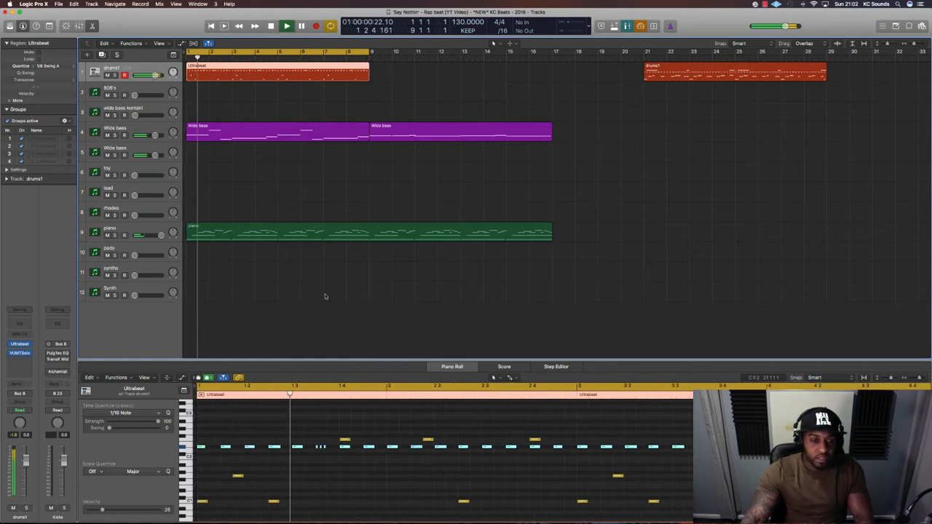
pyautogui.click(302, 26)
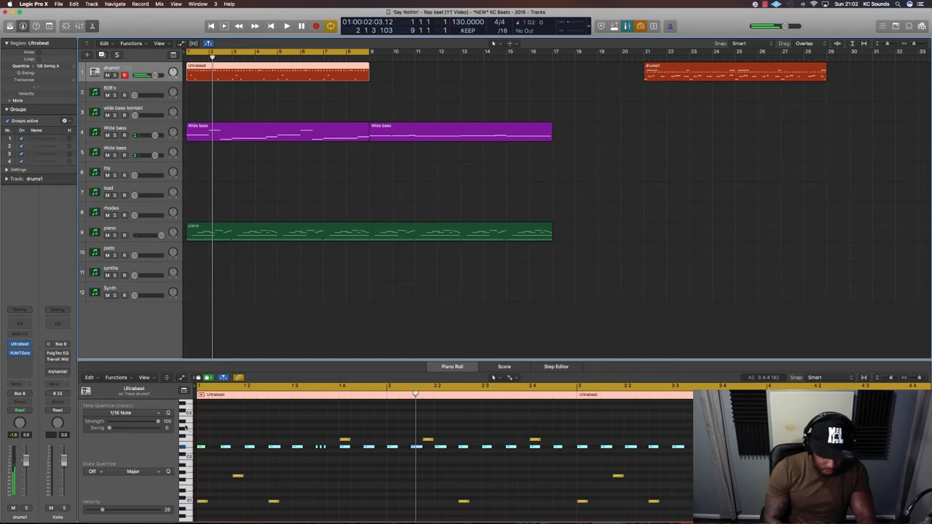
pyautogui.click(285, 26)
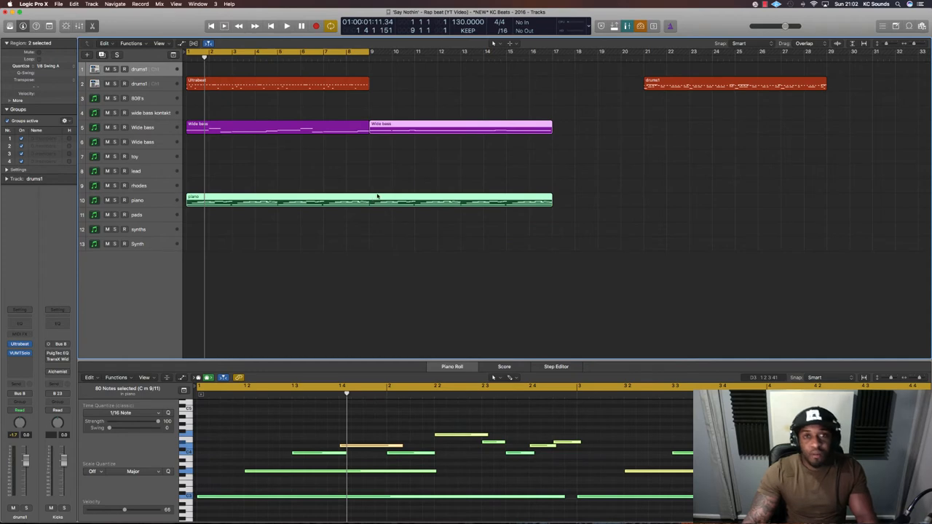
pyautogui.moveTo(378, 166)
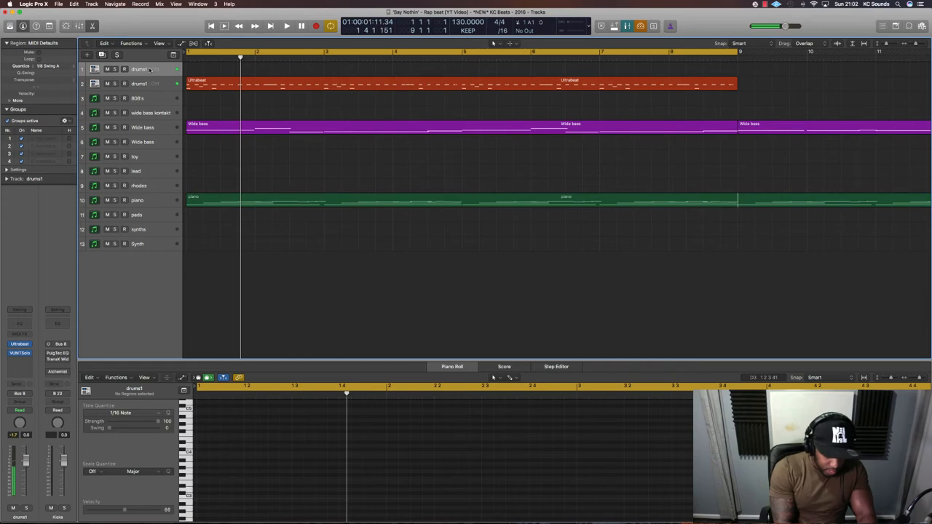
pyautogui.click(286, 27)
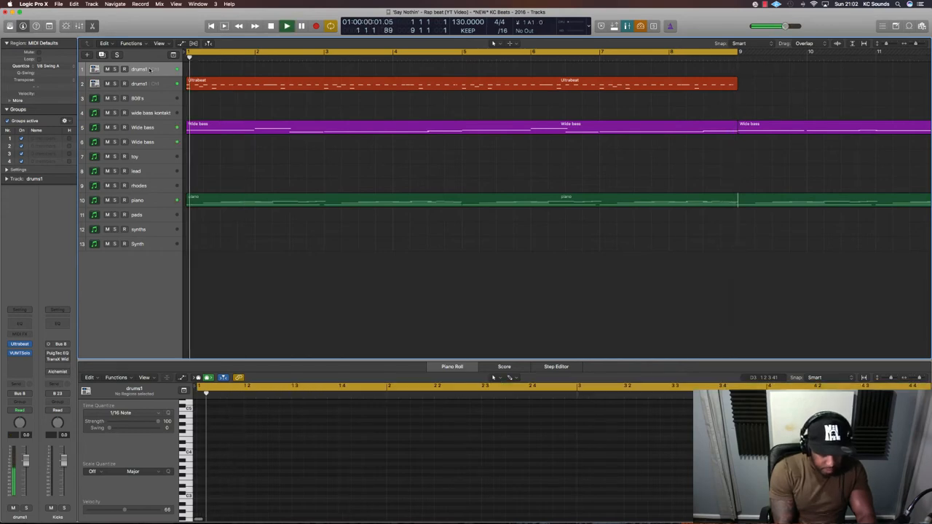
pyautogui.click(286, 26)
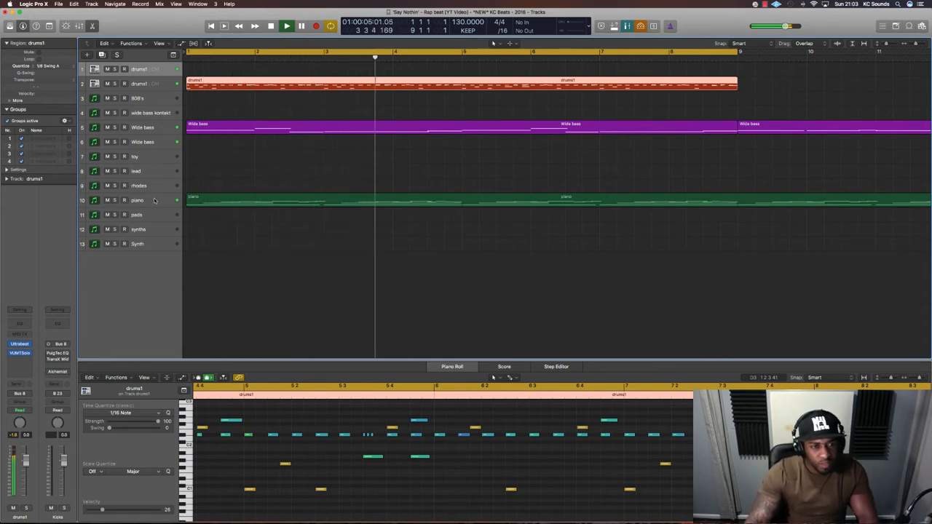
# Select the drumkit region so its notes show in the Piano Roll.
pyautogui.click(137, 199)
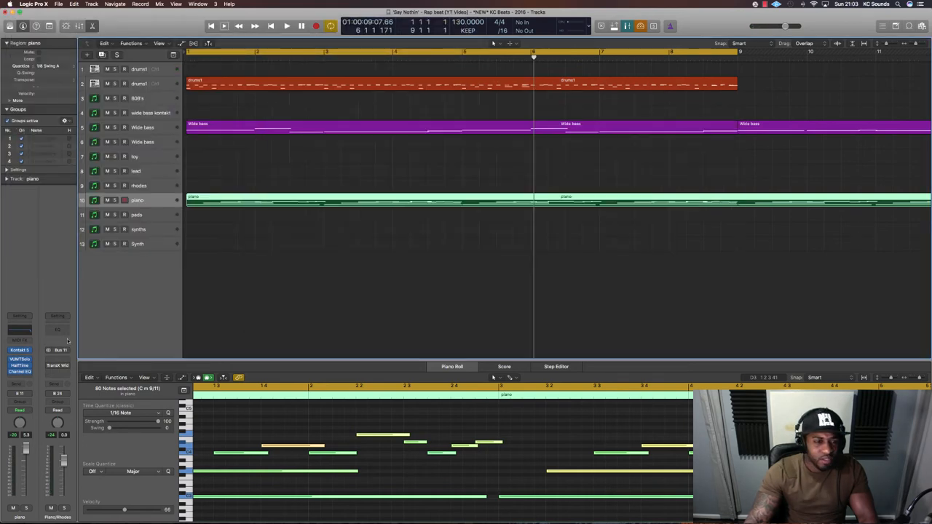
# Bring up the Ultrabeat instrument window for the drumkit track.
pyautogui.click(29, 172)
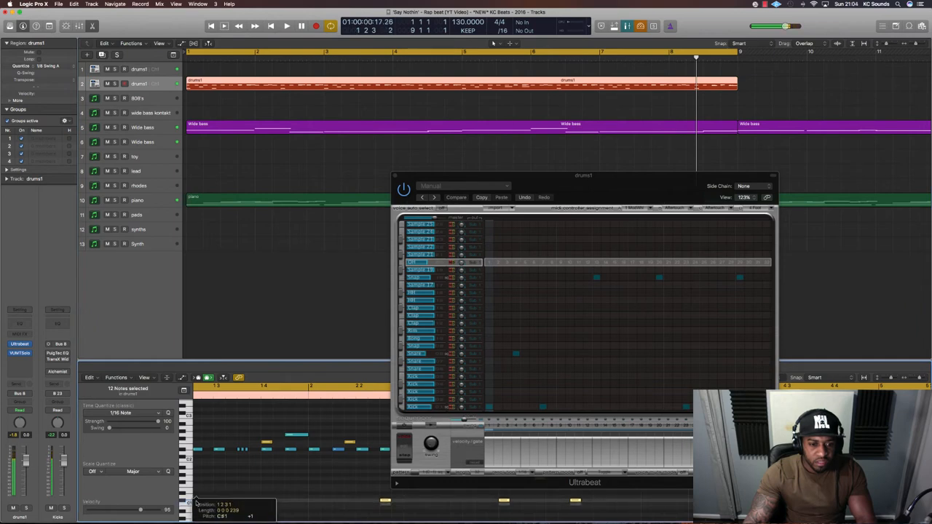
# Close Ultrabeat and copy the piano region onto another instrument track.
pyautogui.click(286, 26)
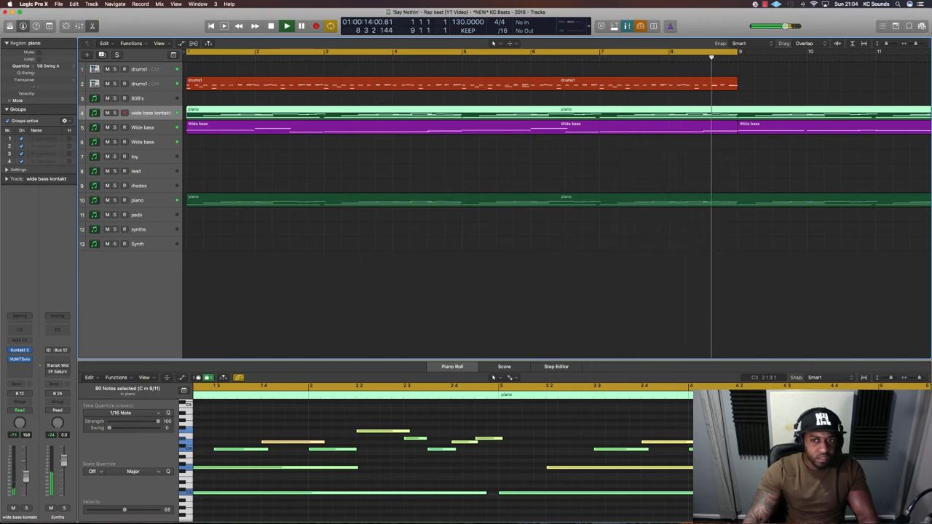
# Move the piano copy to the toy track and shift drums, bass and toy to the drop.
pyautogui.click(300, 26)
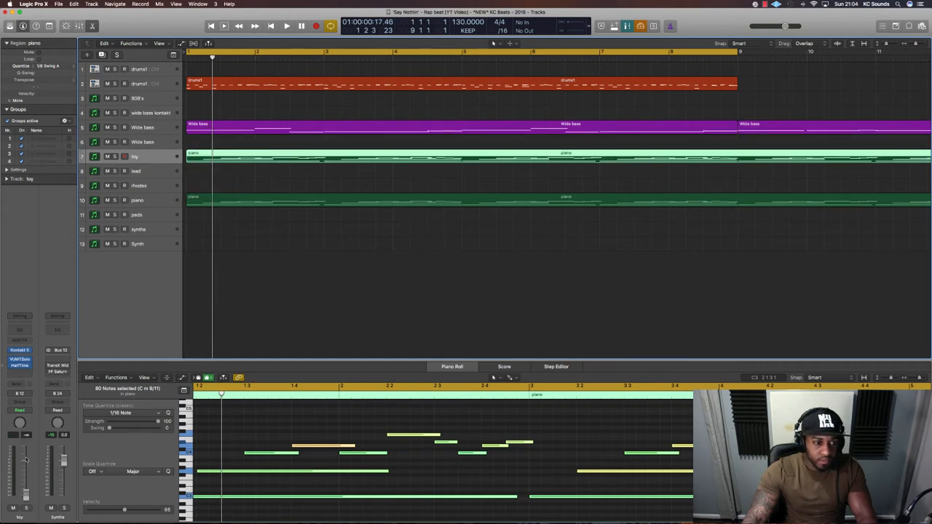
pyautogui.click(285, 26)
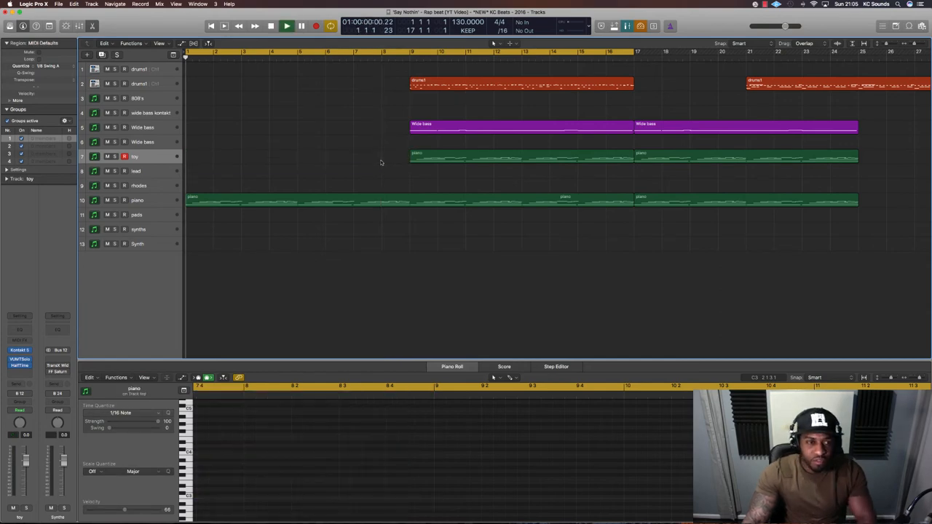
# Cut the piano region at the drop, splitting the notes crossing the split point.
pyautogui.click(285, 26)
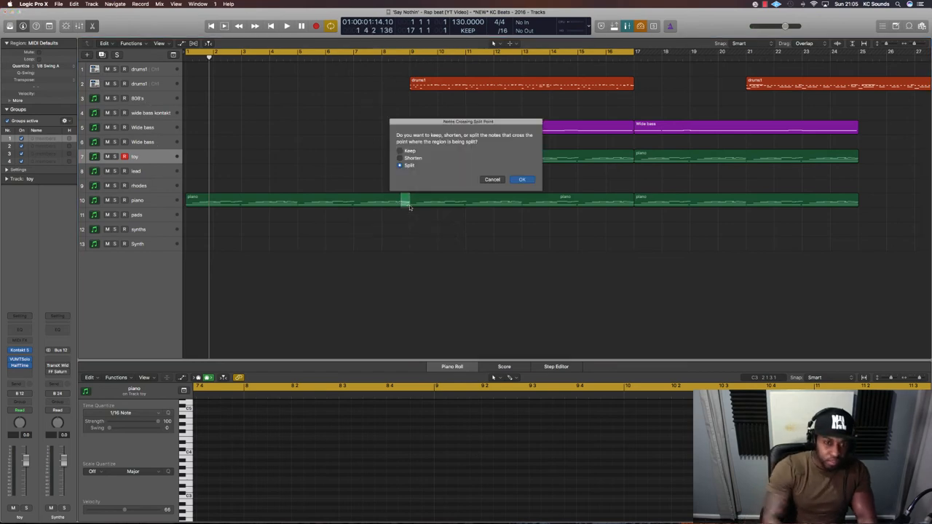
pyautogui.click(521, 179)
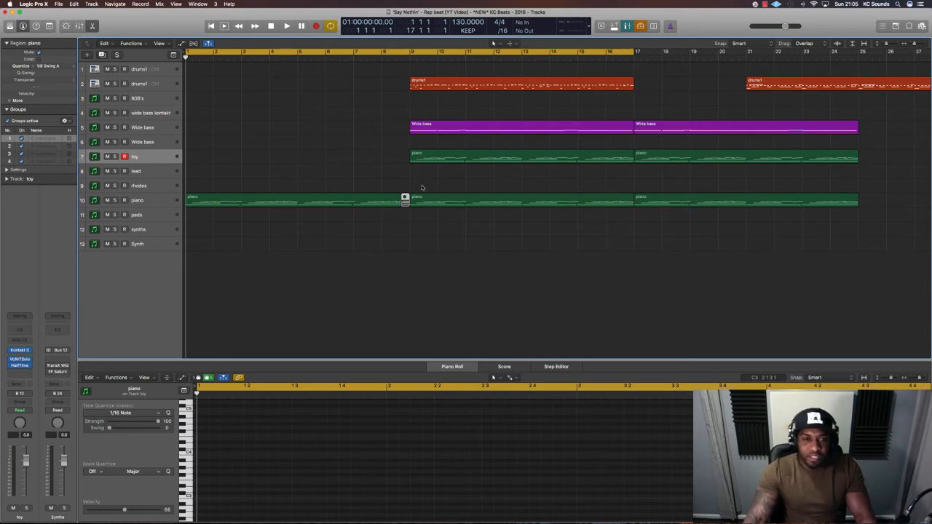
pyautogui.click(285, 26)
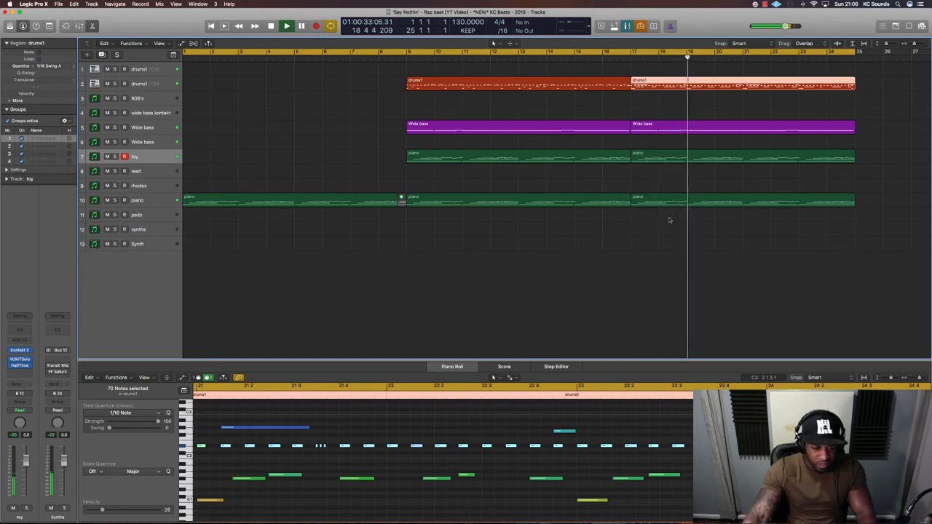
# Select the second drumkit region to lay out its hits in the lower editor.
pyautogui.click(285, 26)
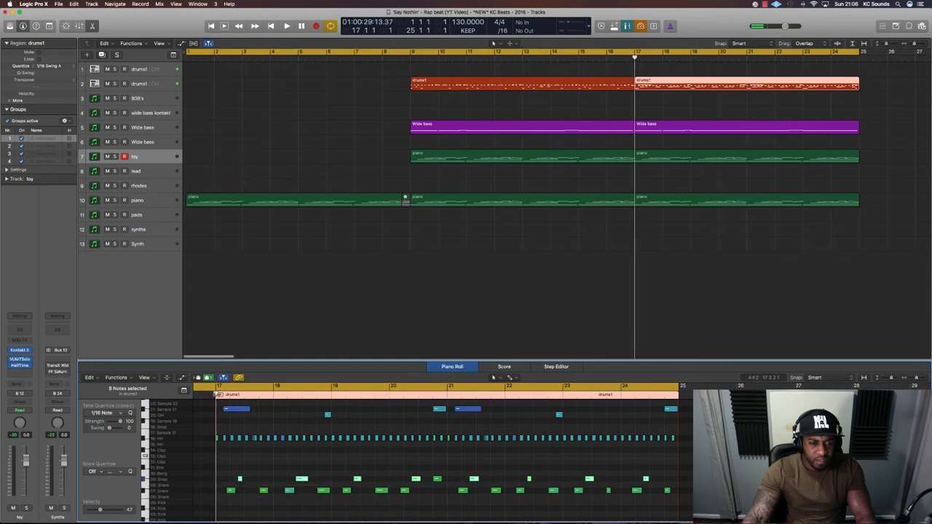
pyautogui.click(286, 26)
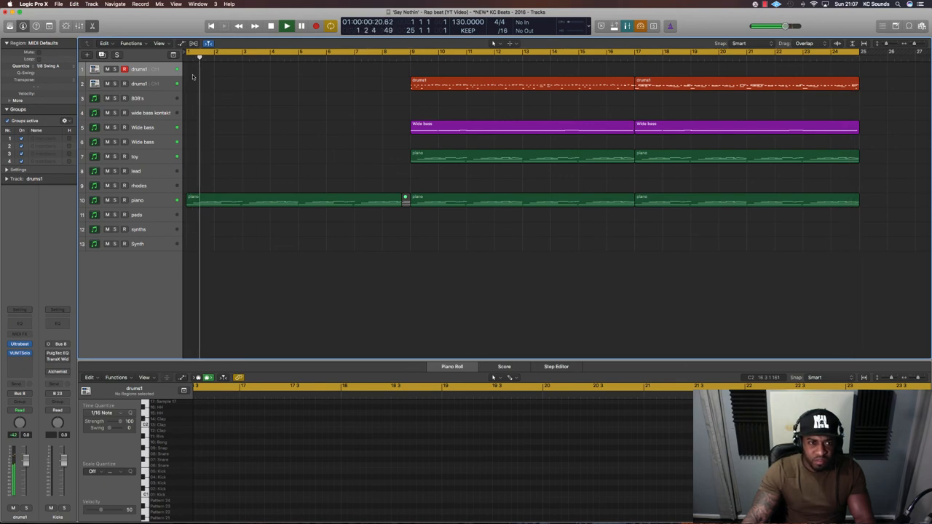
# Select all regions from the drop onward, excluding the intro piano region.
pyautogui.click(286, 26)
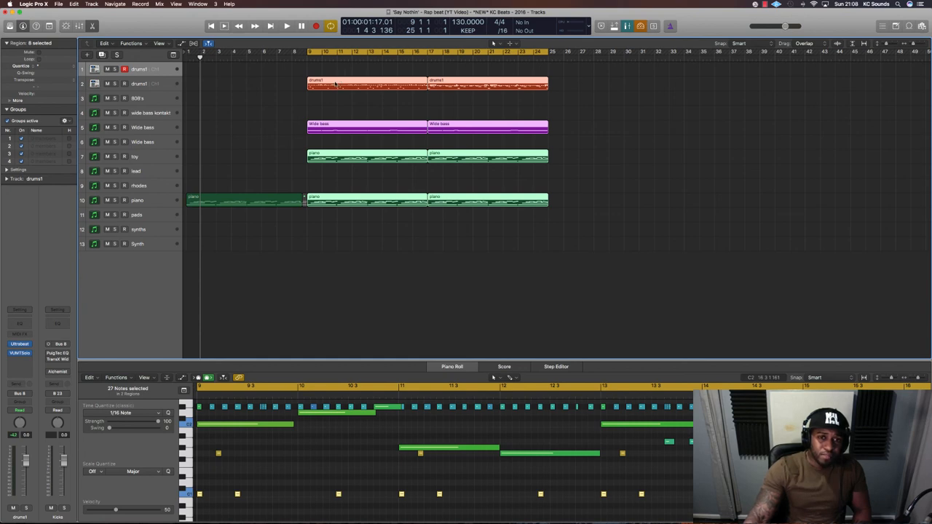
pyautogui.moveTo(335, 99)
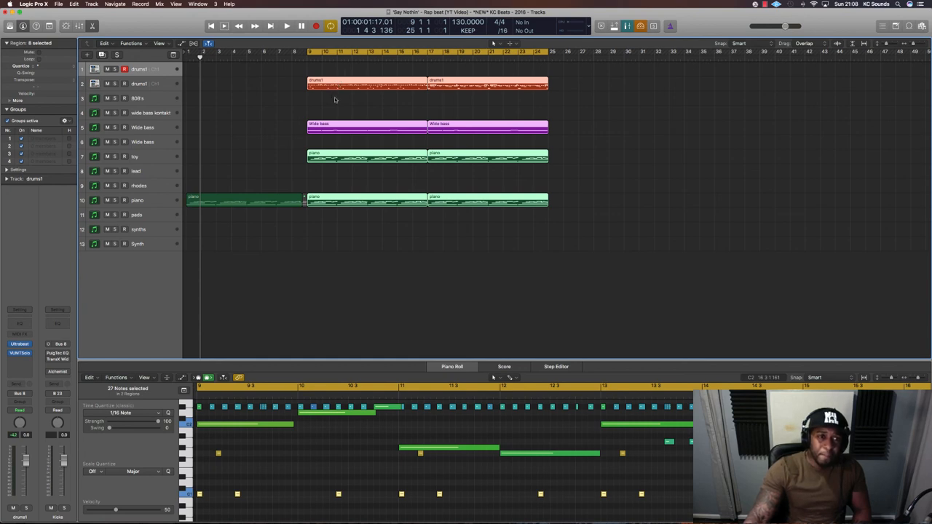
pyautogui.moveTo(335, 114)
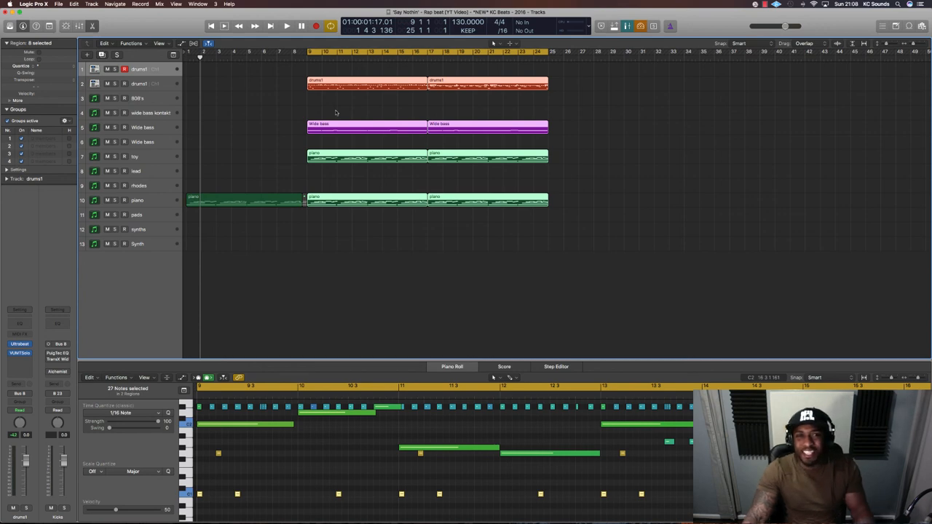
pyautogui.moveTo(254, 151)
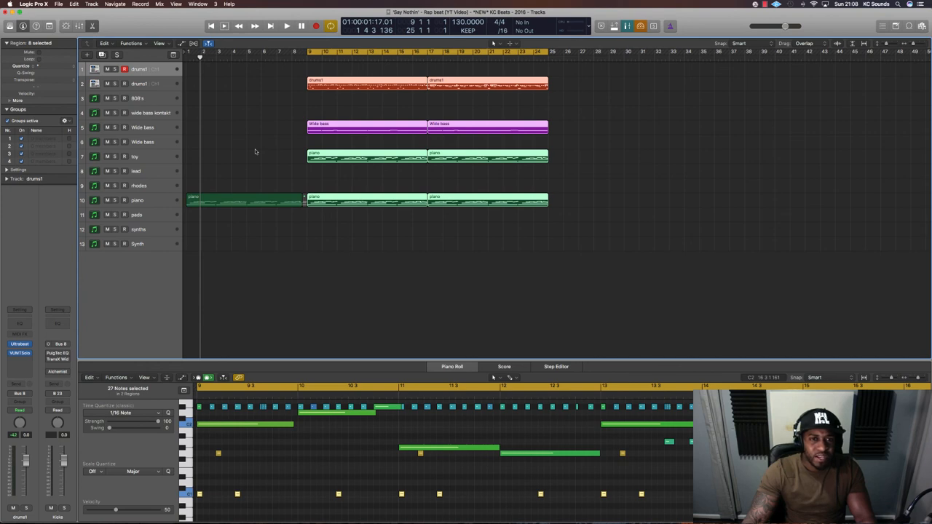
pyautogui.moveTo(259, 150)
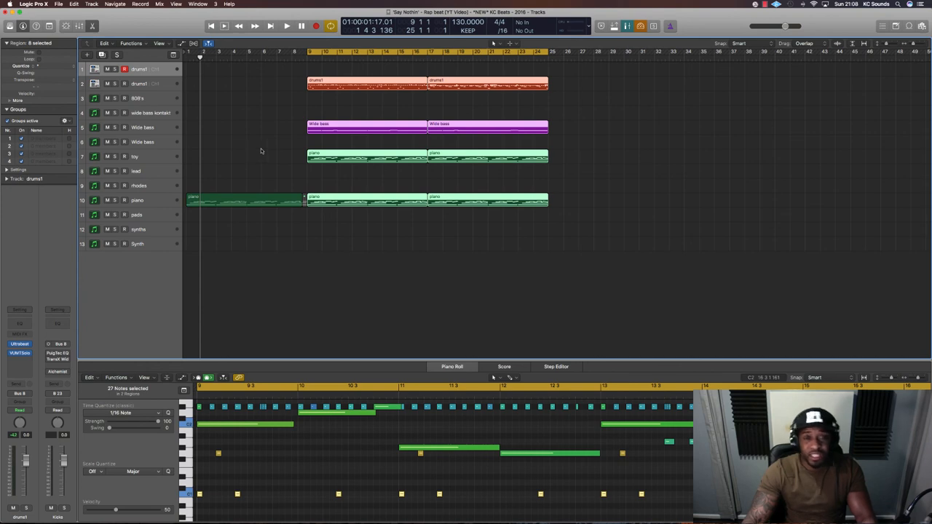